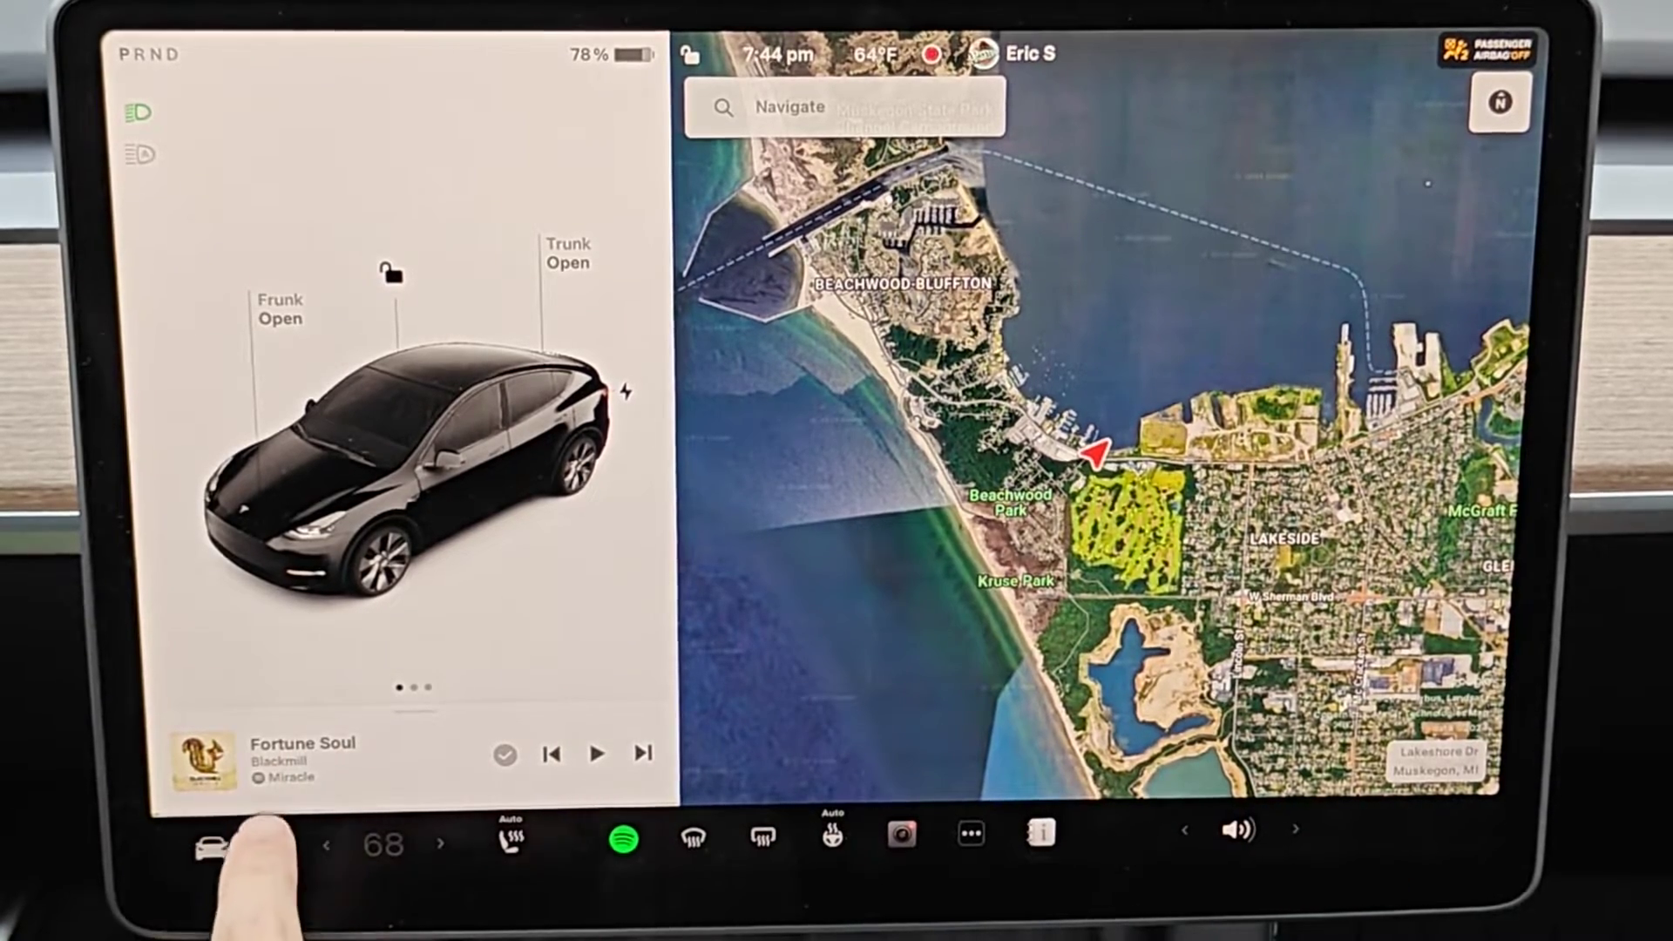
# Bring up the vehicle Controls settings menu over the map
pyautogui.click(211, 847)
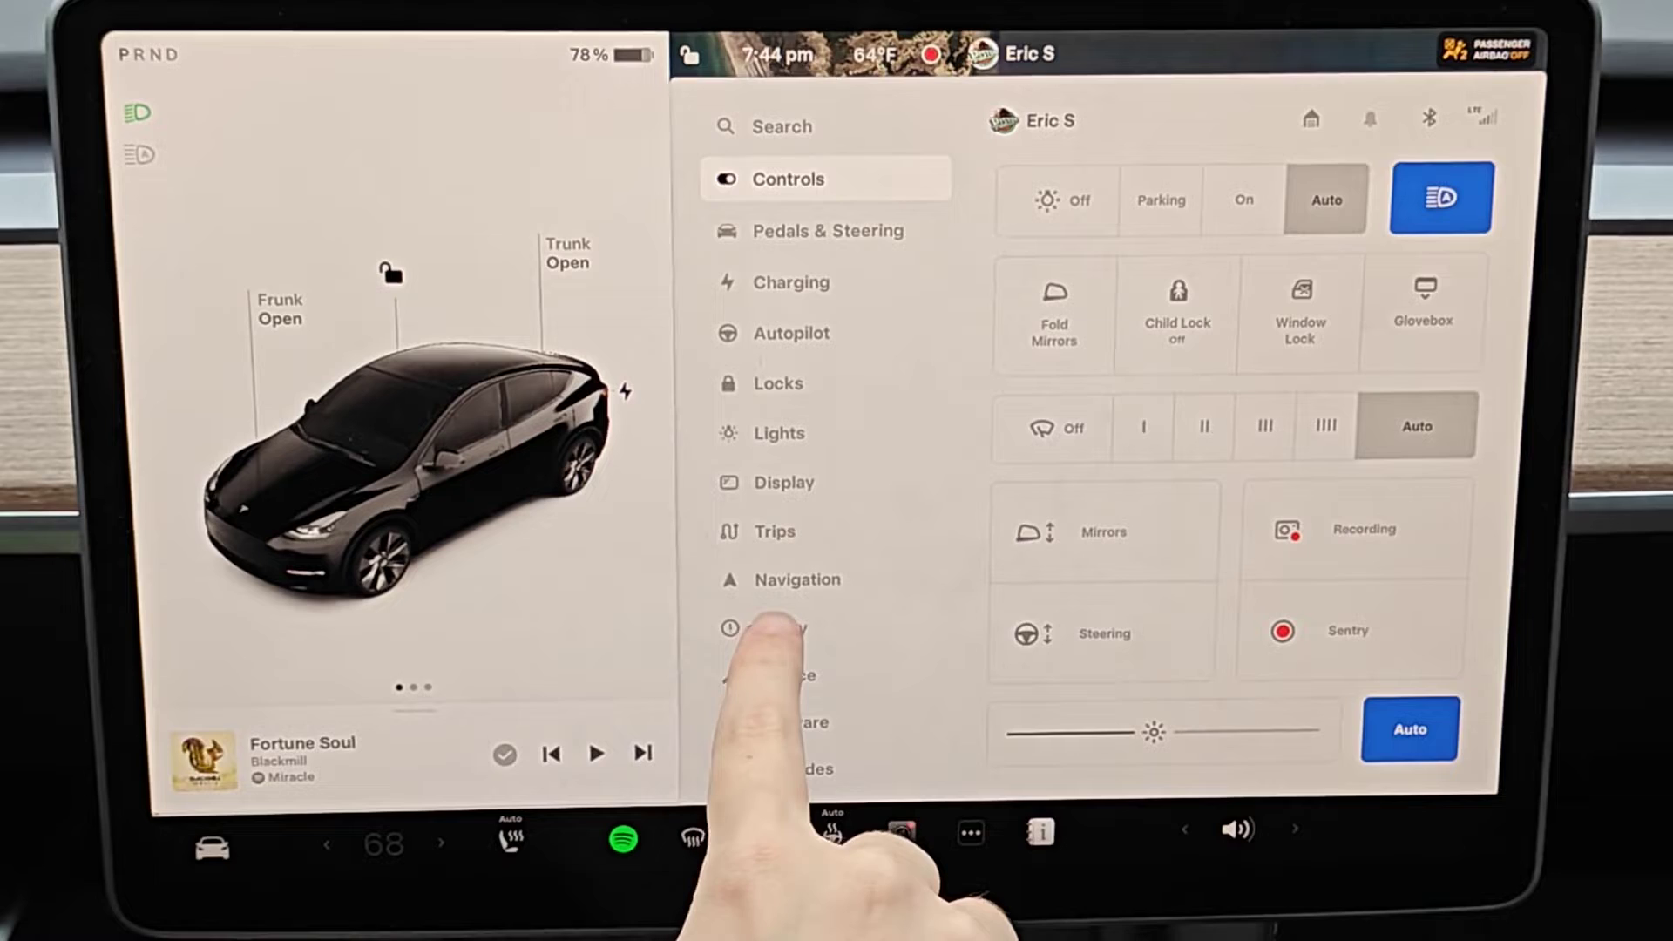
# Switch to the Navigation settings page showing Online Routing on and Reroute to save at 5 min
pyautogui.click(797, 578)
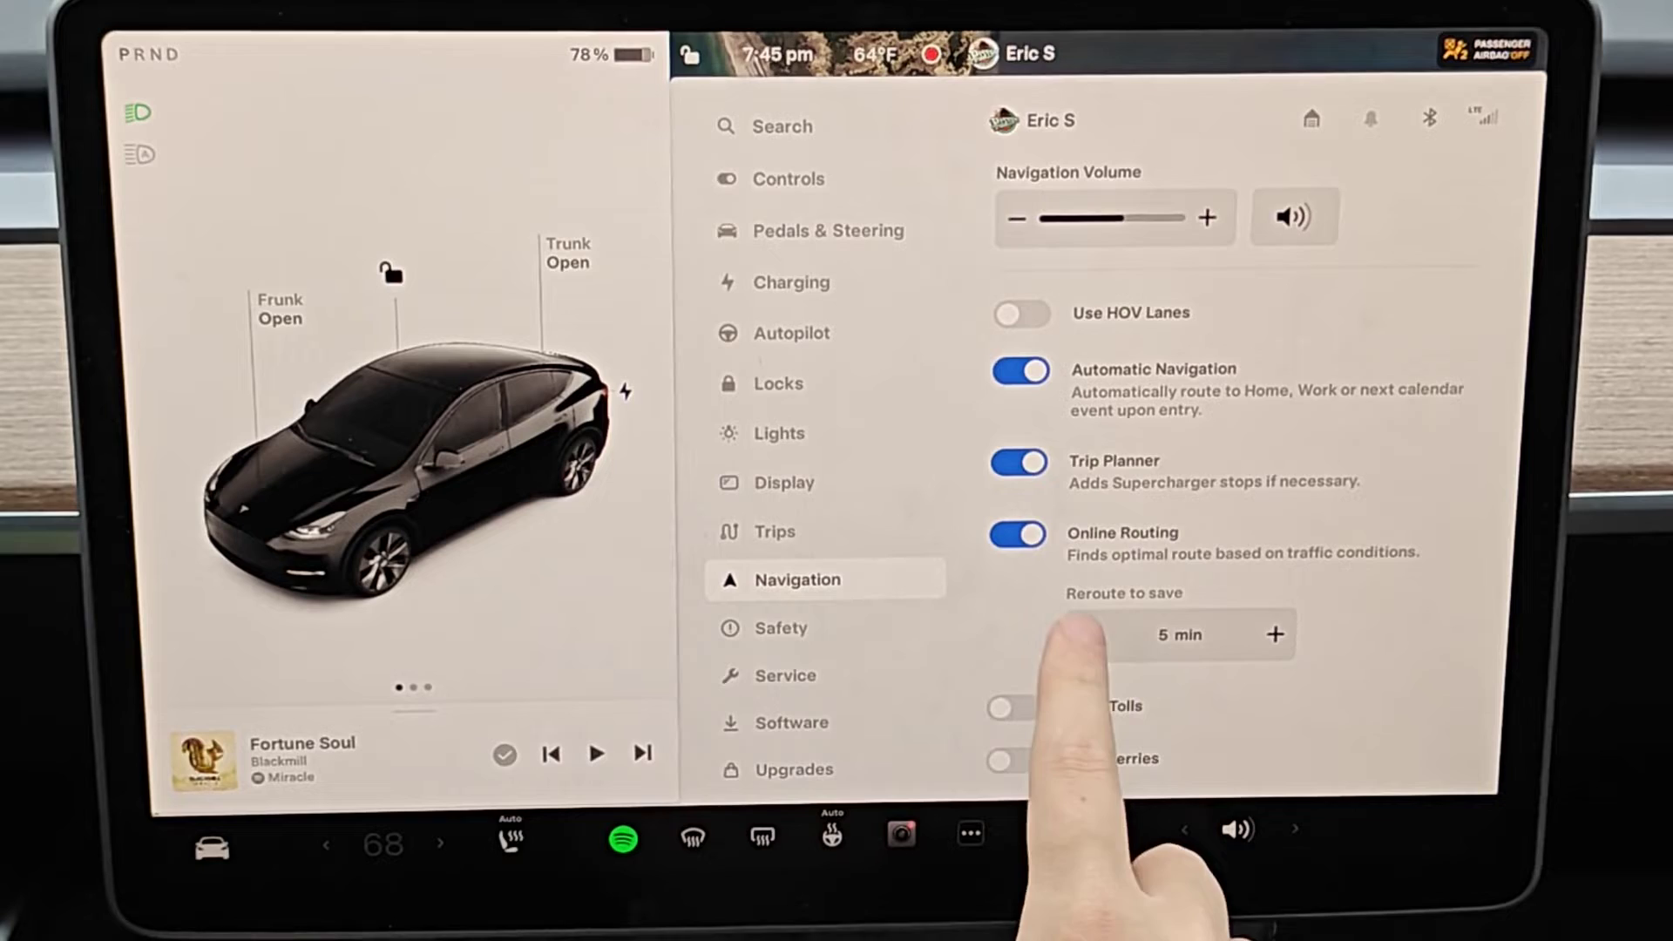
pyautogui.click(1083, 635)
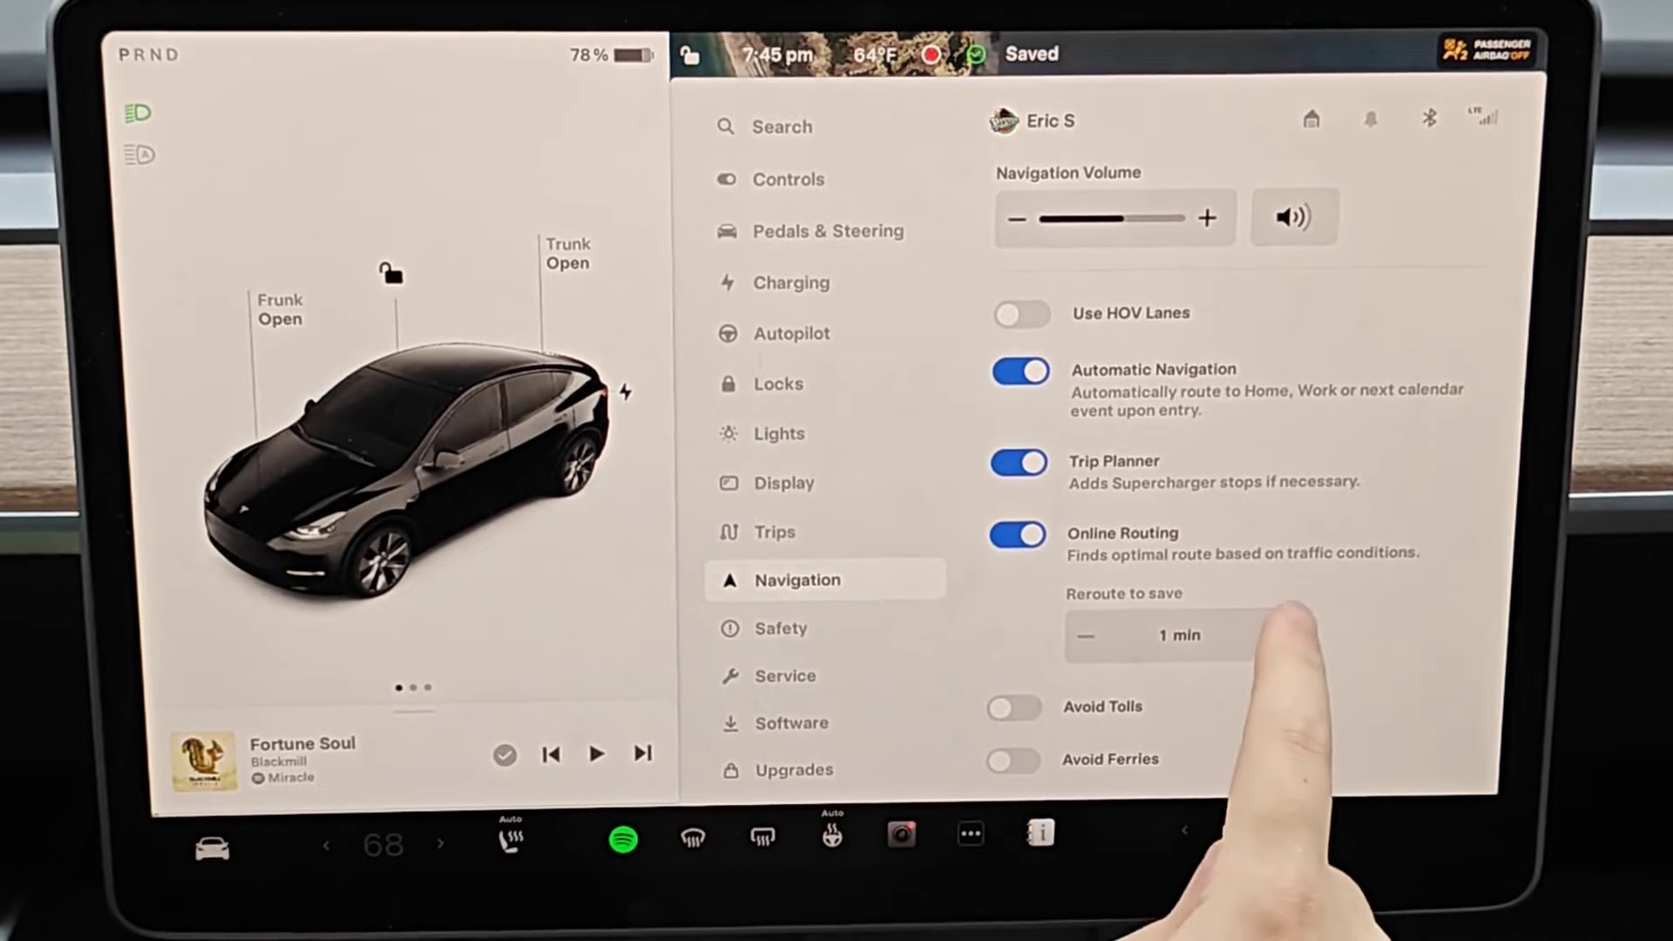
pyautogui.click(1276, 634)
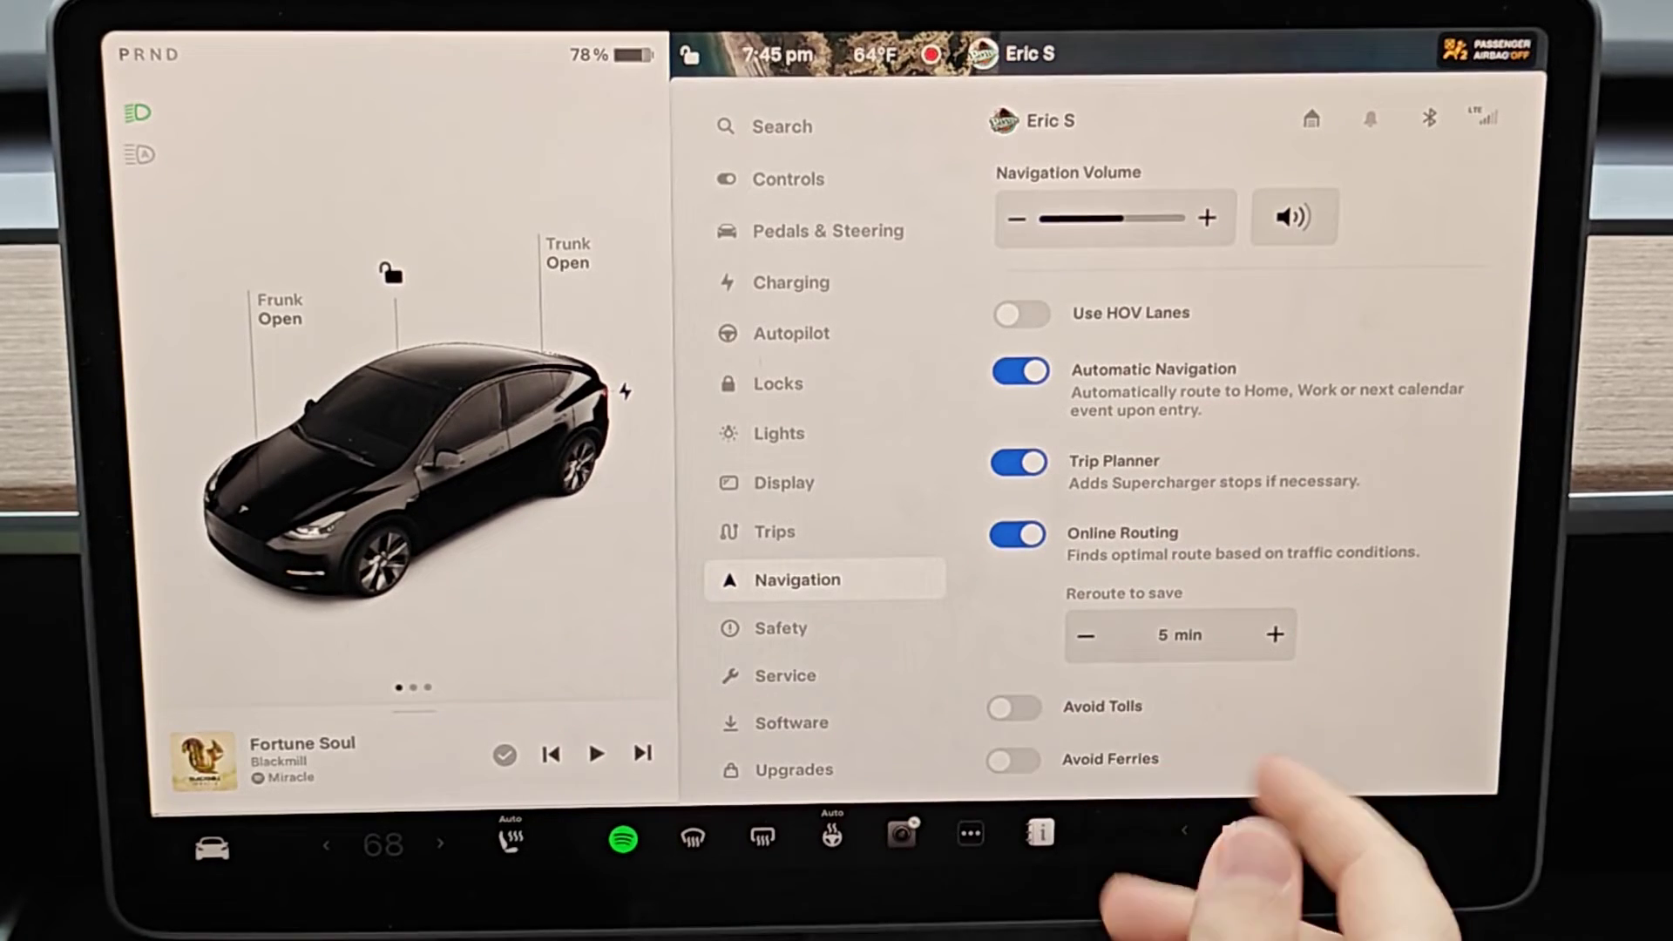
pyautogui.click(1274, 635)
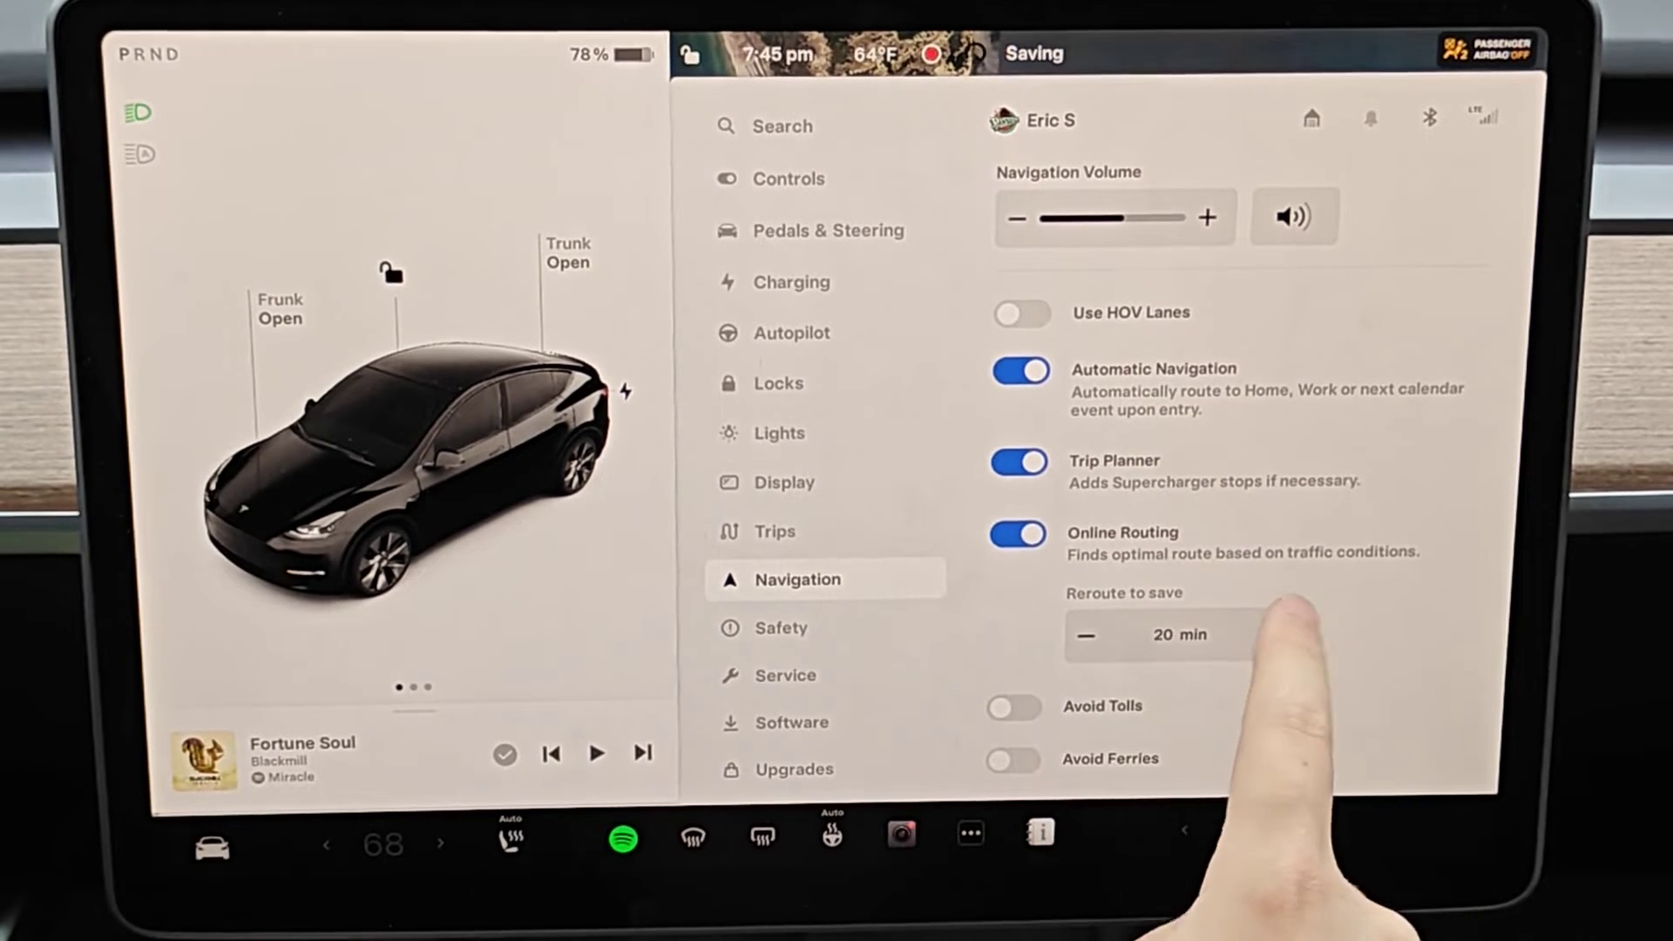
pyautogui.click(1086, 635)
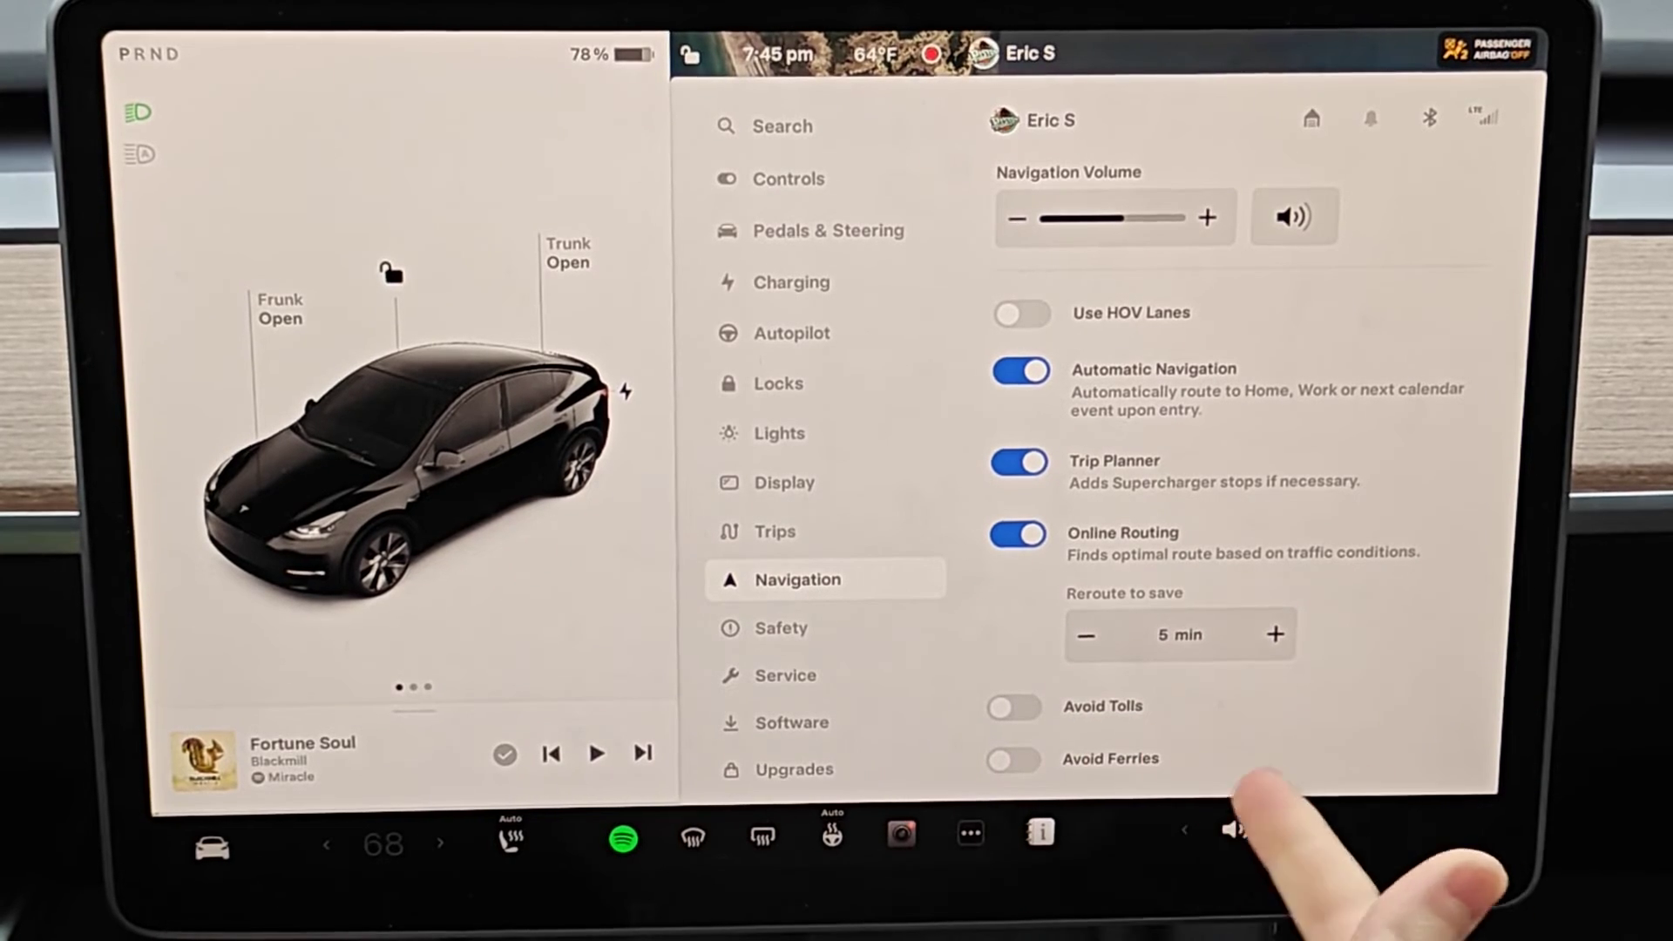
pyautogui.click(1234, 830)
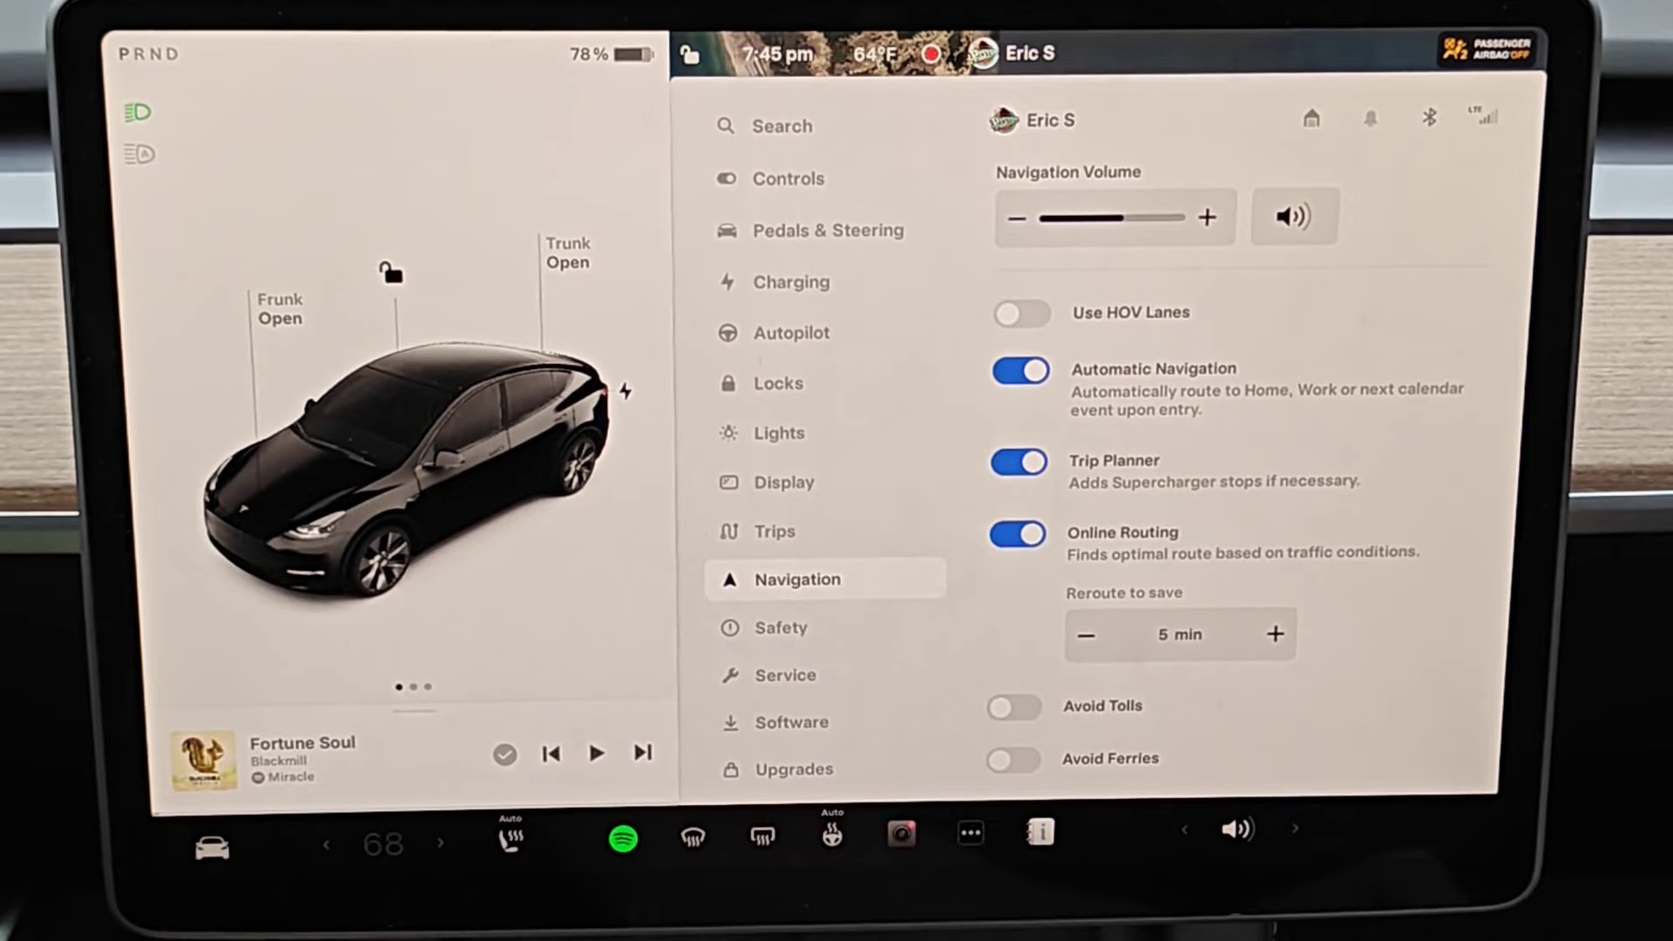